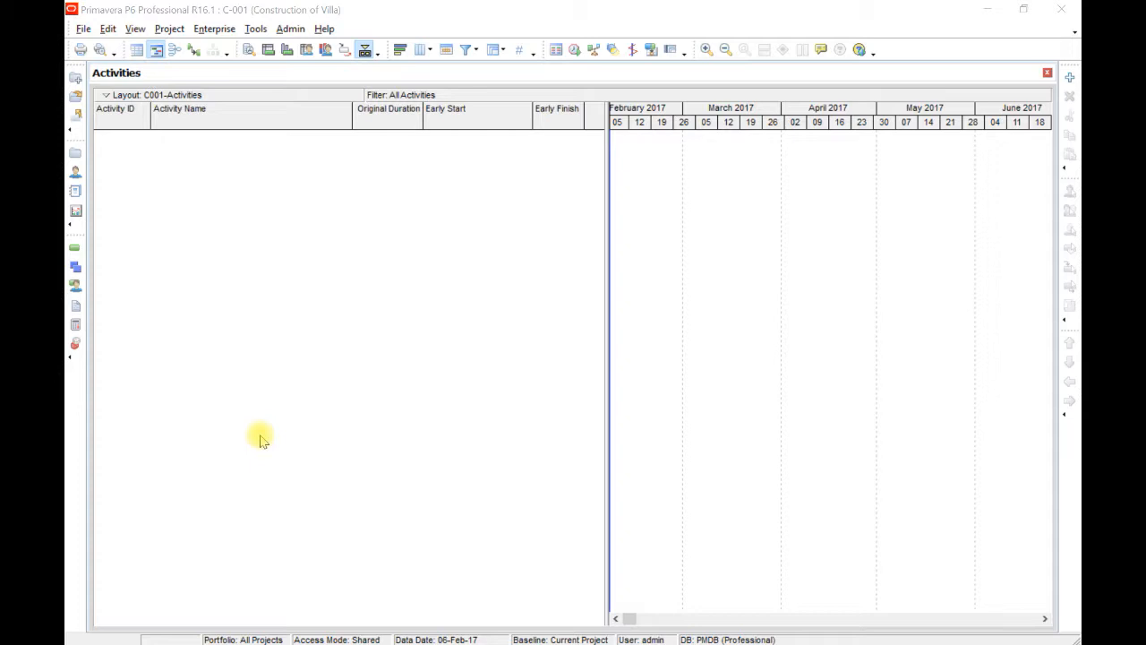
mouse_move(280, 433)
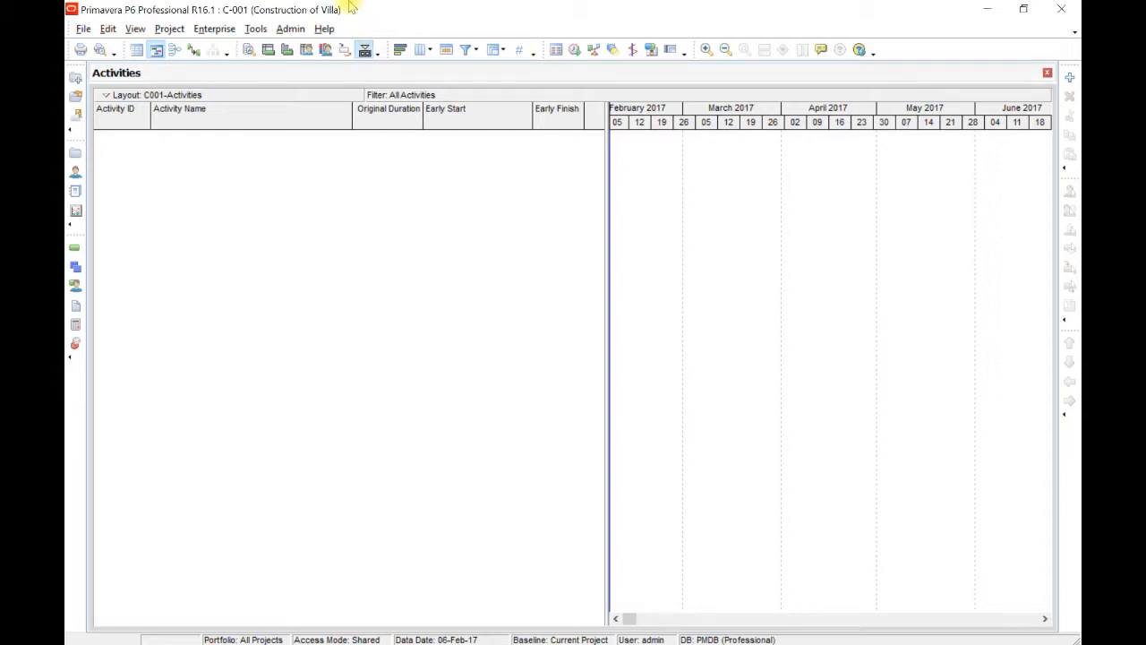
mouse_move(214, 29)
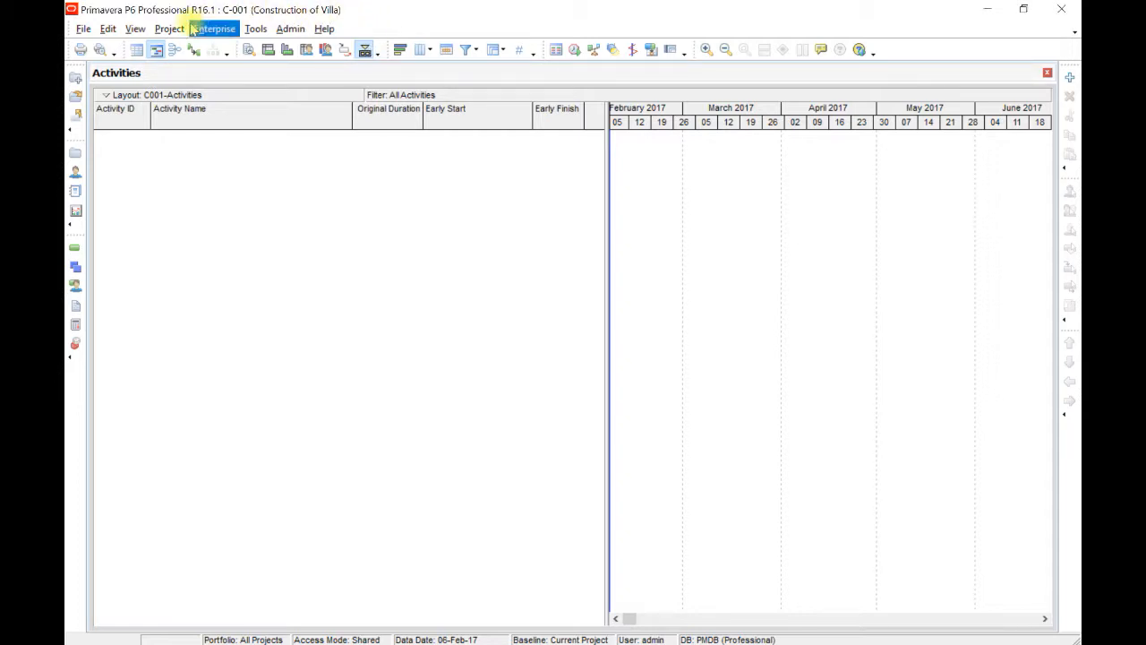
mouse_move(169, 28)
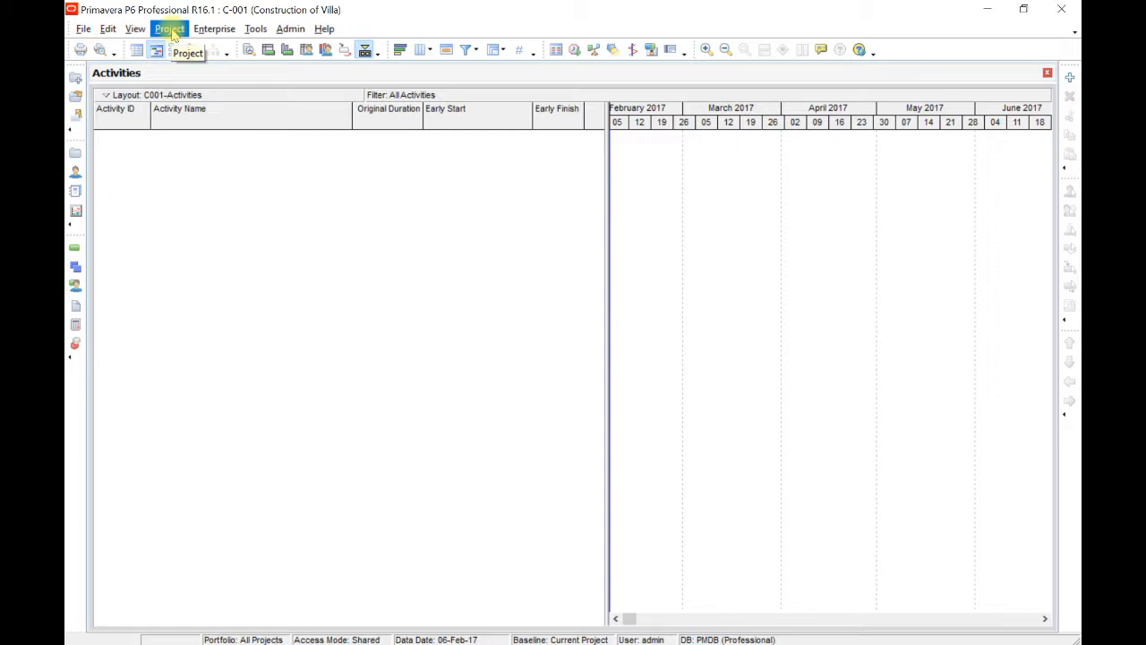
Open the WBS window for project C-001 Construction of Villa from the Project menu.
click(169, 27)
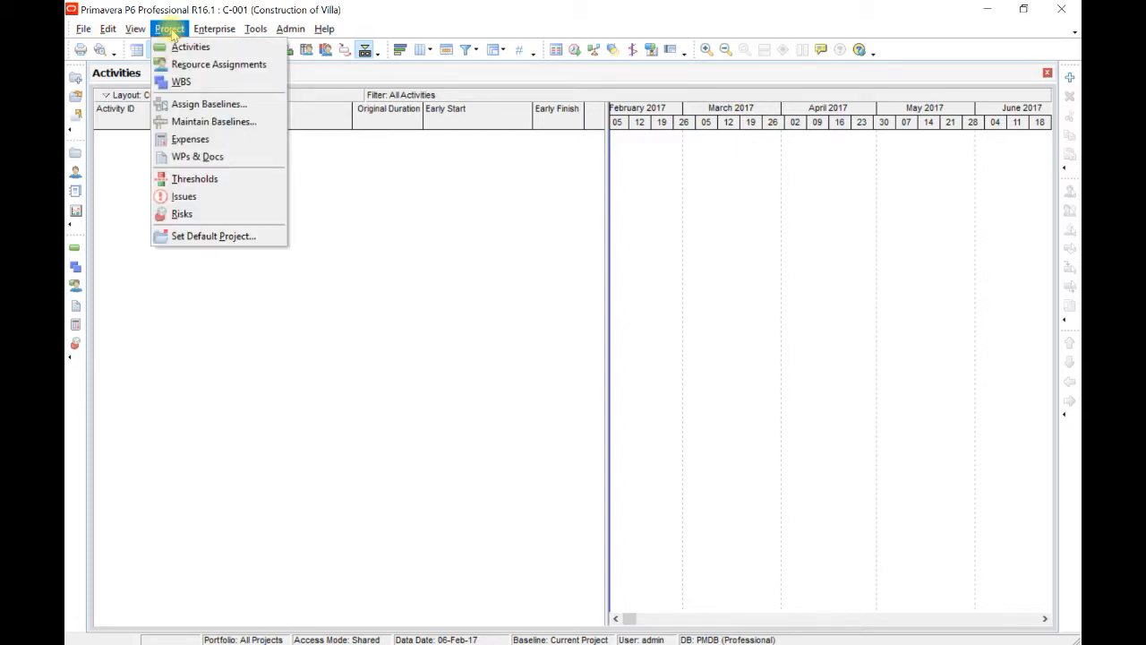
mouse_move(181, 82)
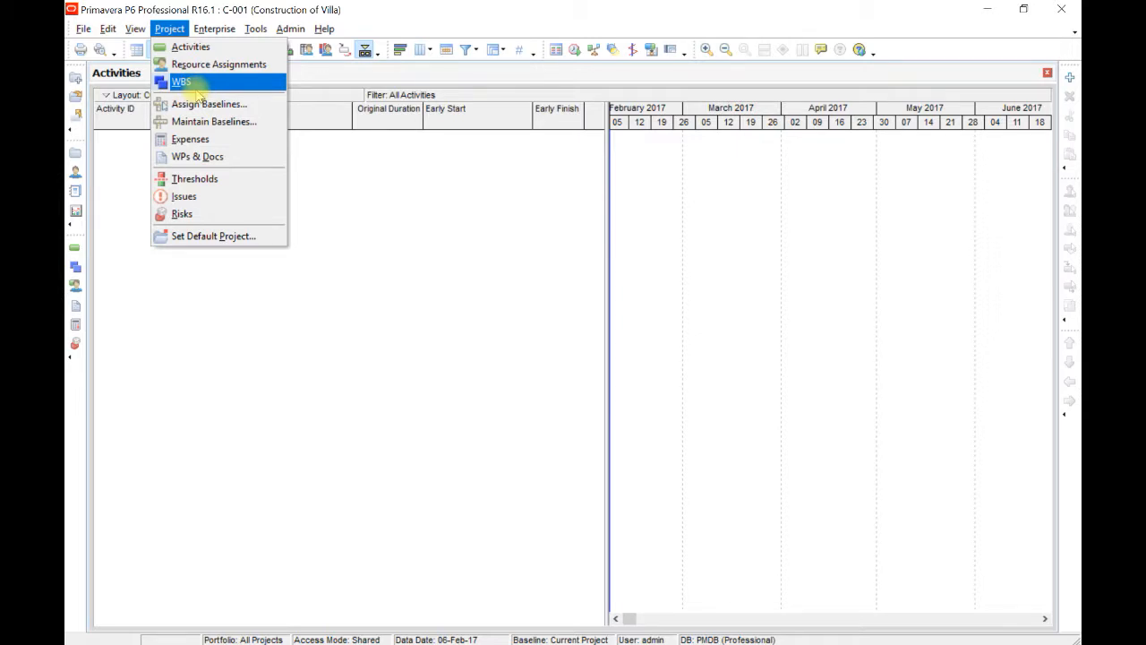
click(181, 81)
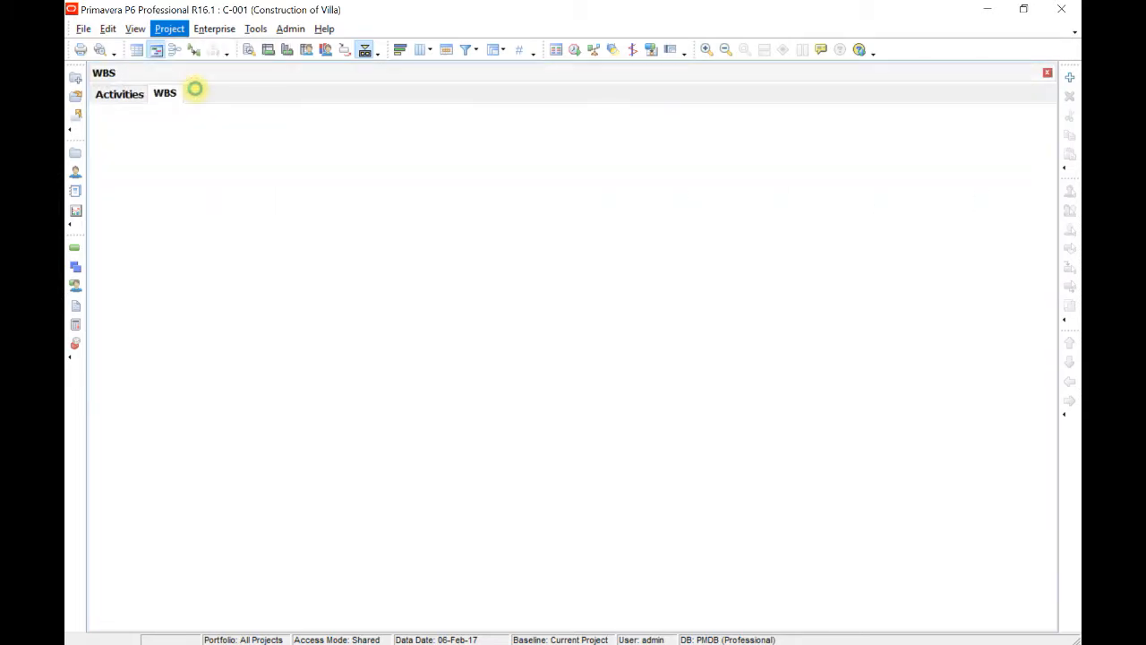
Insert a new WBS element beneath C-001 Construction of Villa.
click(165, 93)
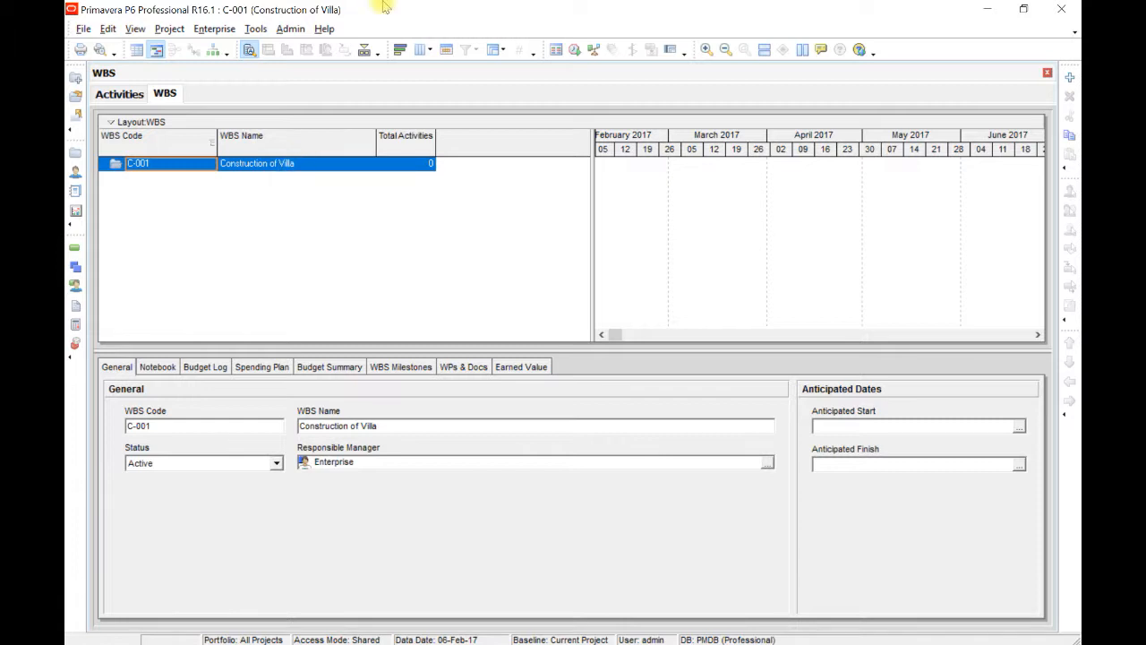
mouse_move(398, 7)
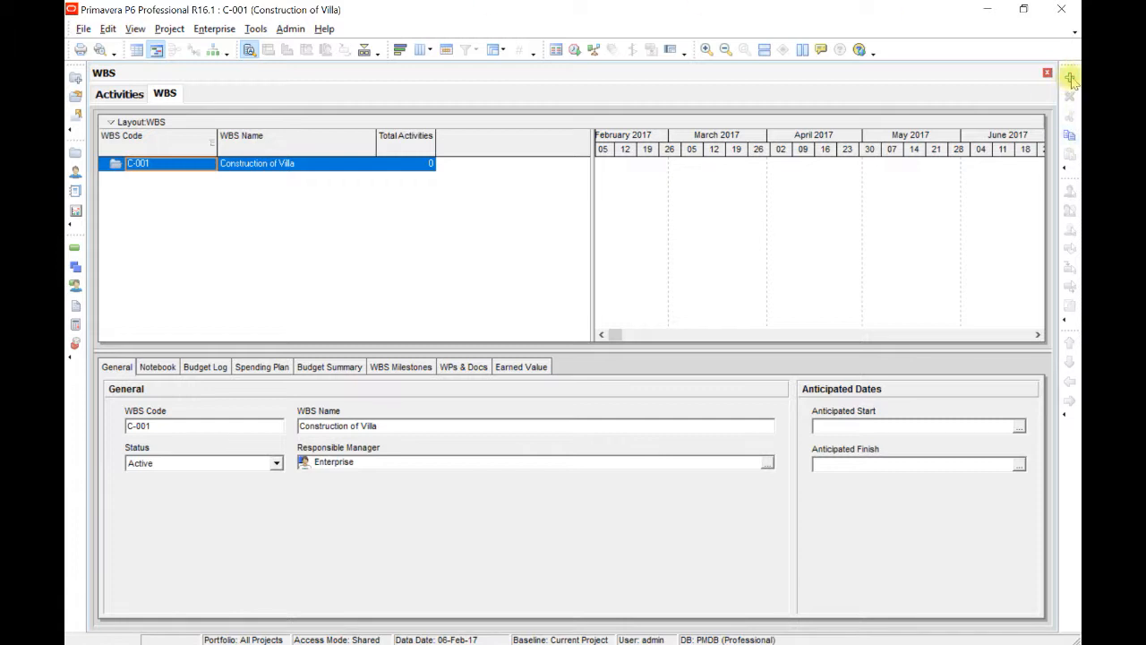
mouse_move(1072, 81)
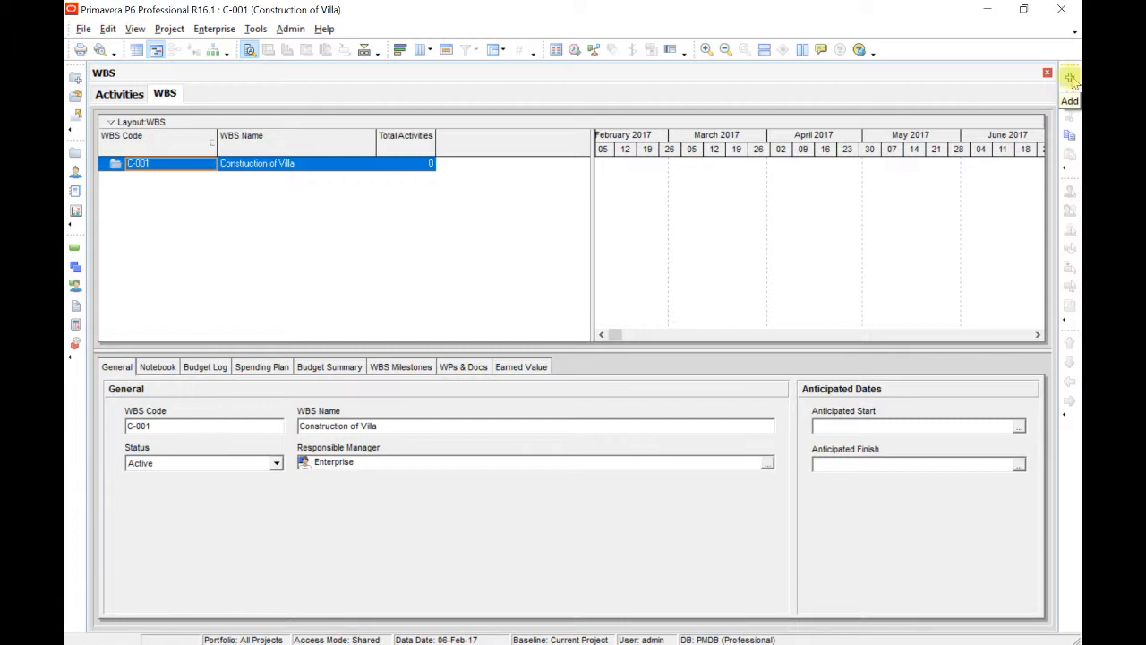
mouse_move(572, 177)
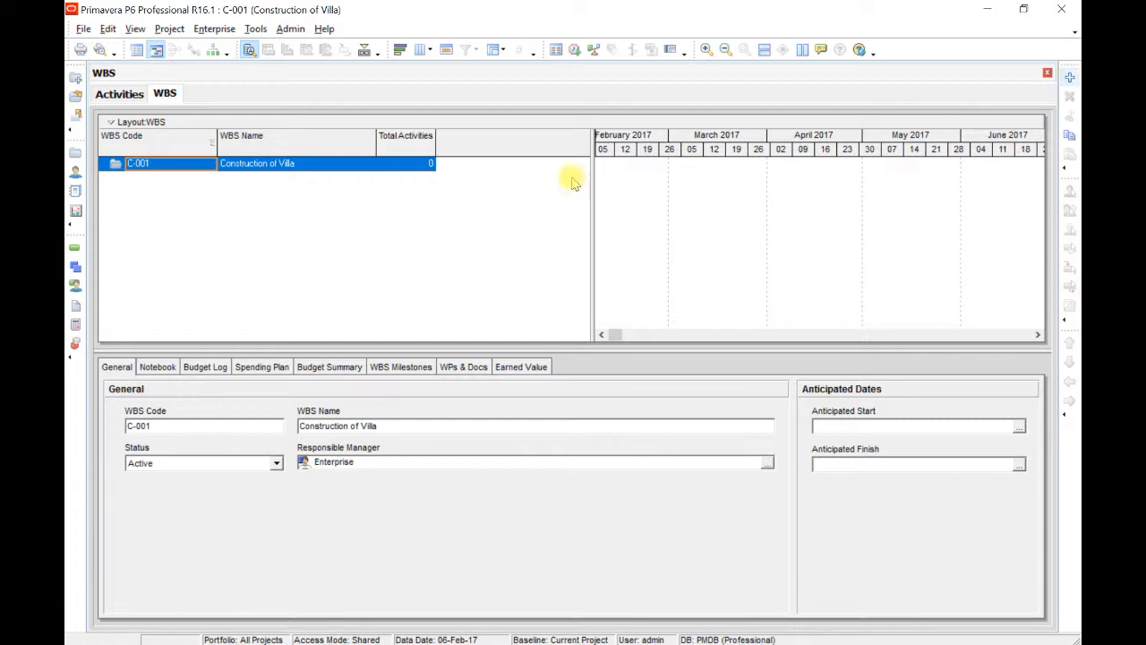
mouse_move(344, 224)
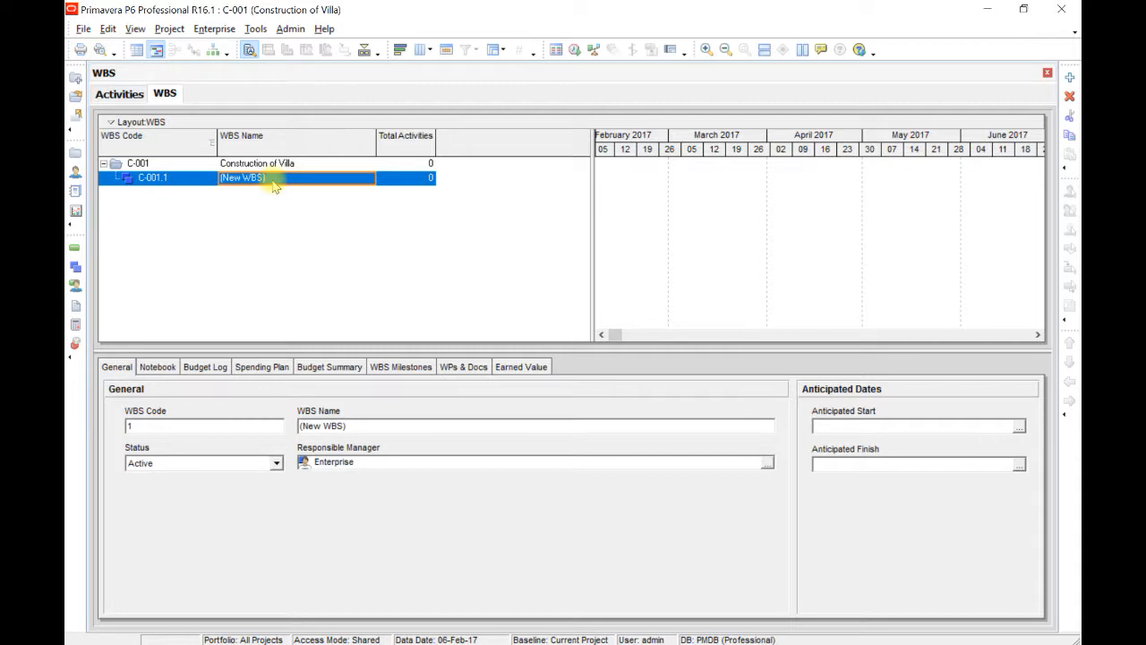
Name WBS element C-001.1 'Sub-Structure'.
text(Sub)
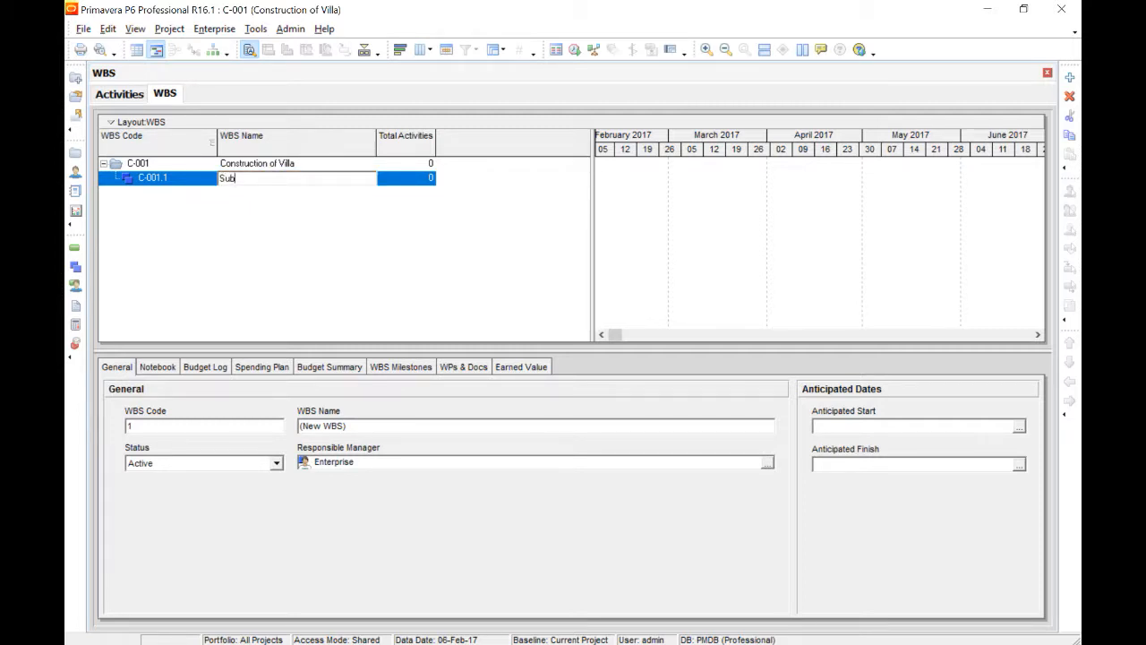
text(Structure)
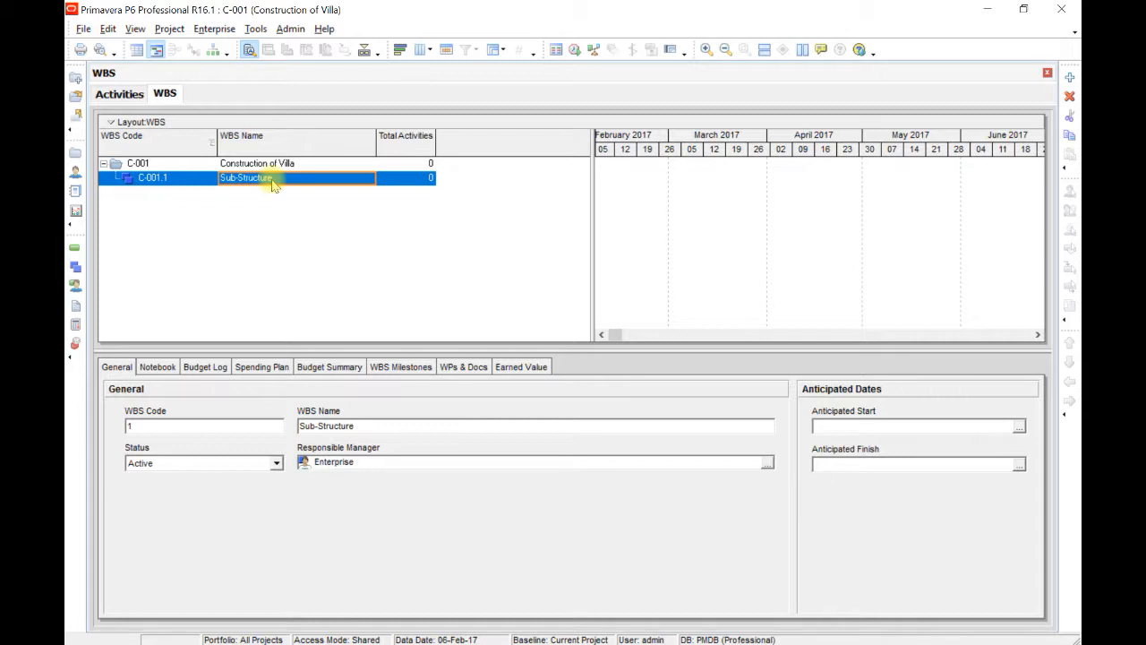
mouse_move(446, 249)
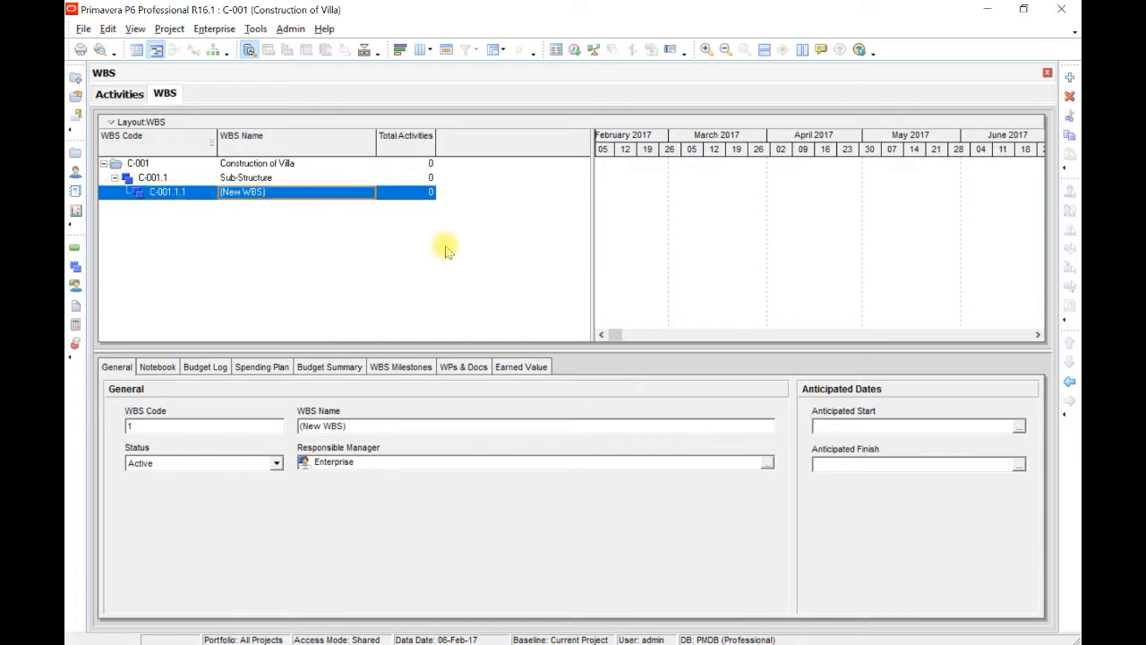
Enter 'Super-Structure' as the name of the new C-001.1.1 WBS element.
text(Super)
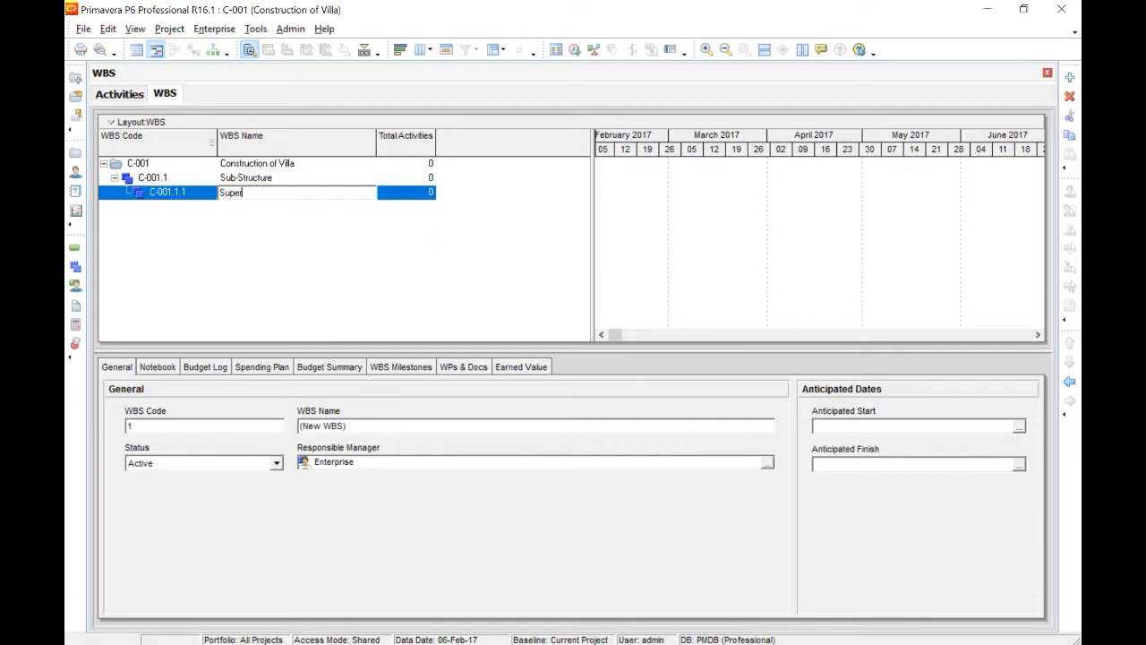
text(-Structure)
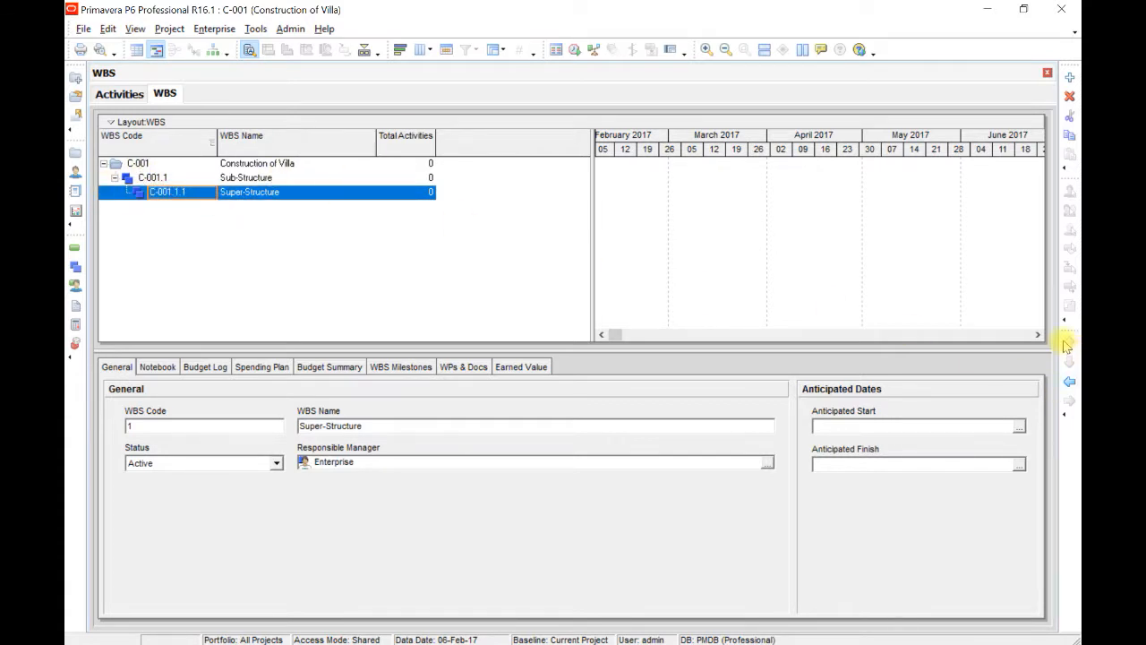
mouse_move(1070, 371)
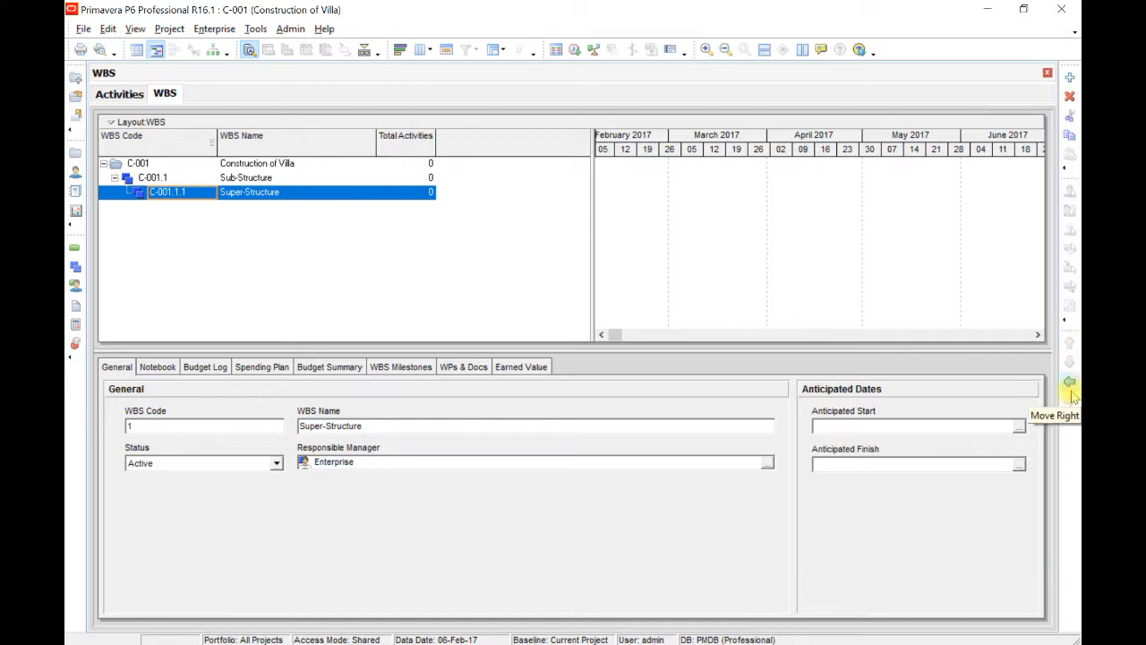
mouse_move(356, 239)
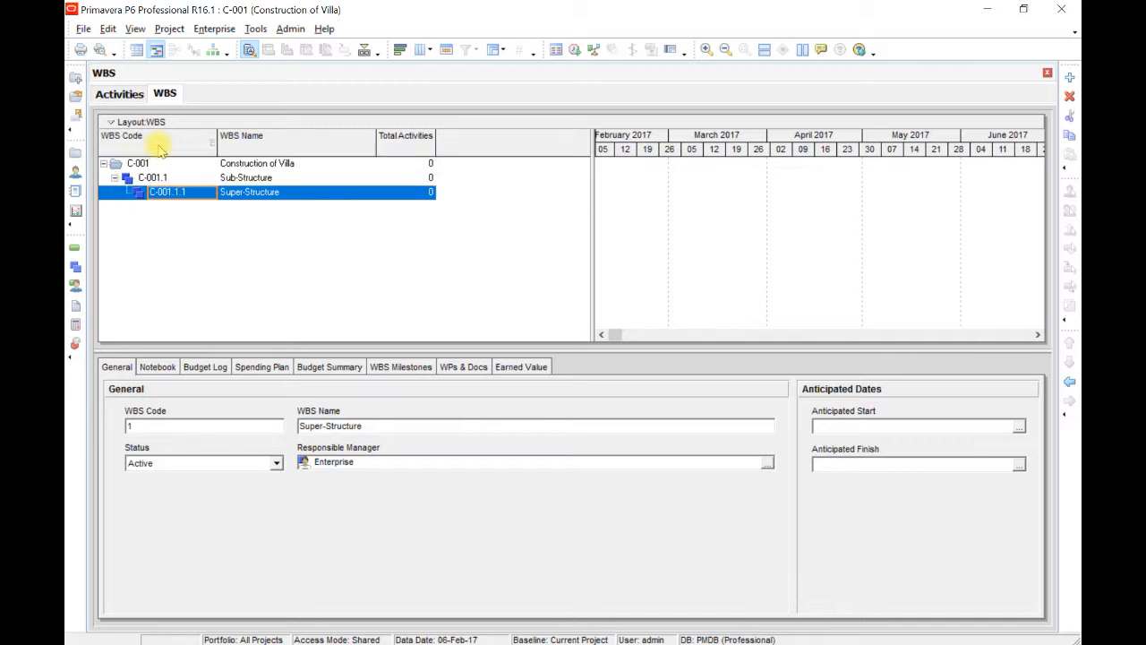
mouse_move(208, 148)
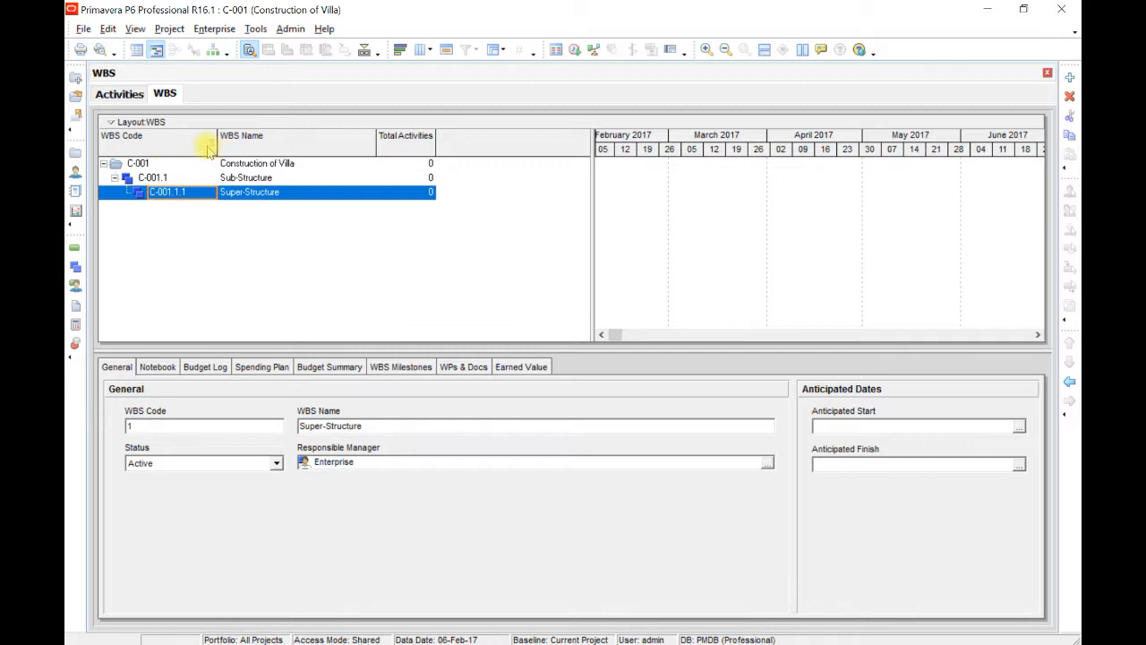
mouse_move(206, 151)
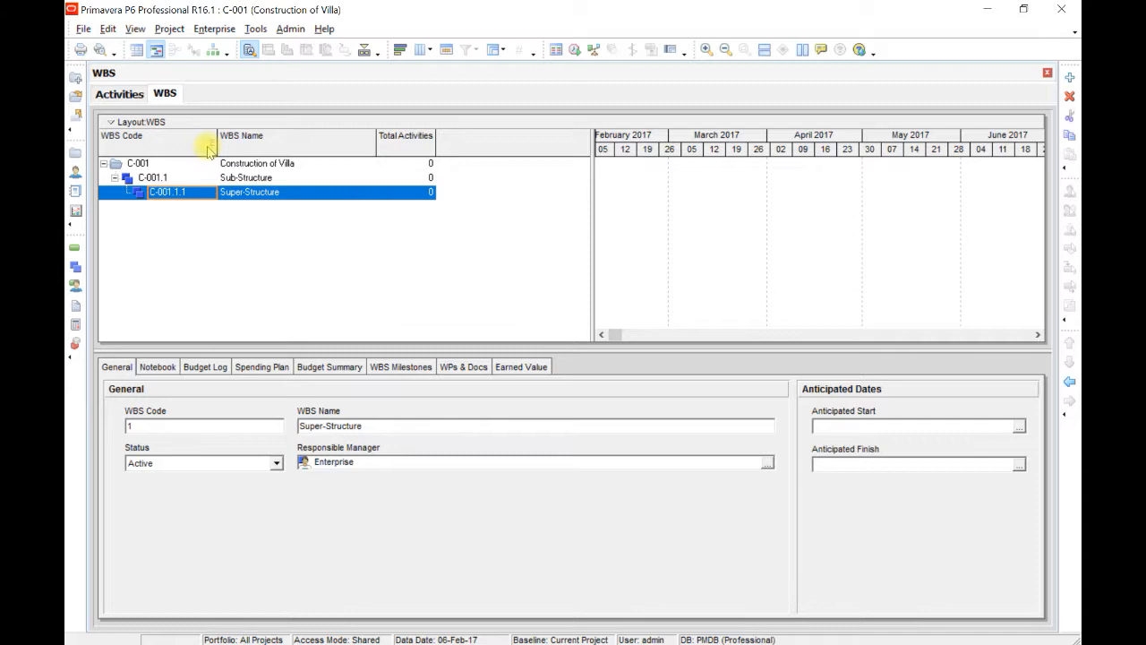
mouse_move(188, 170)
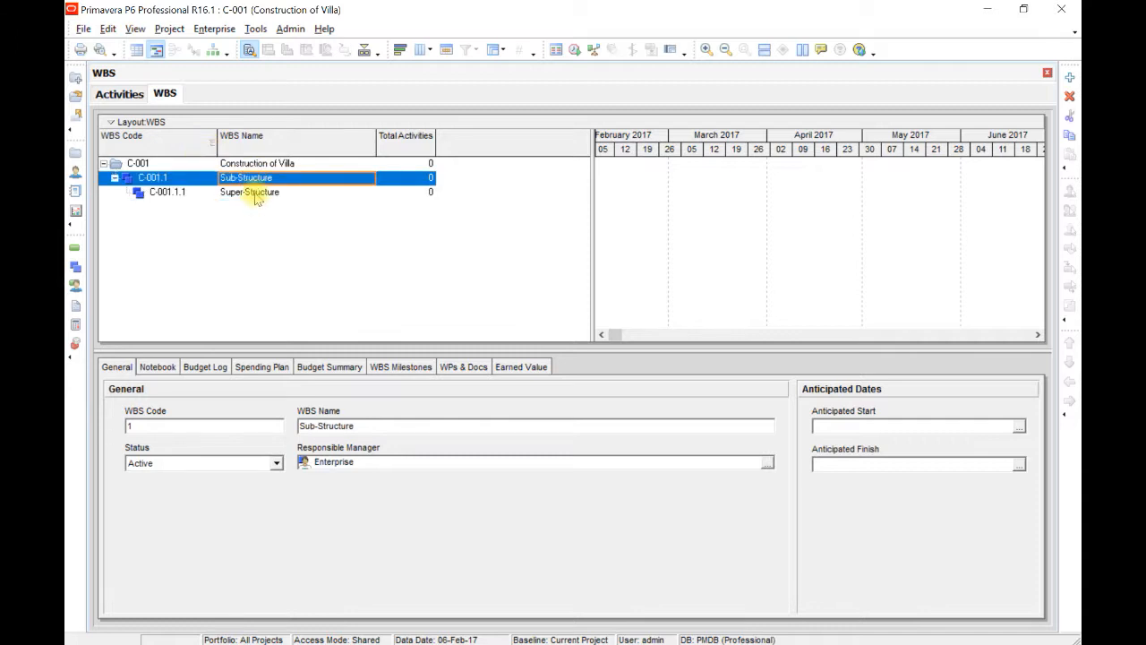
Outdent Super-Structure so it becomes C-001.2, alongside Sub-Structure.
click(249, 192)
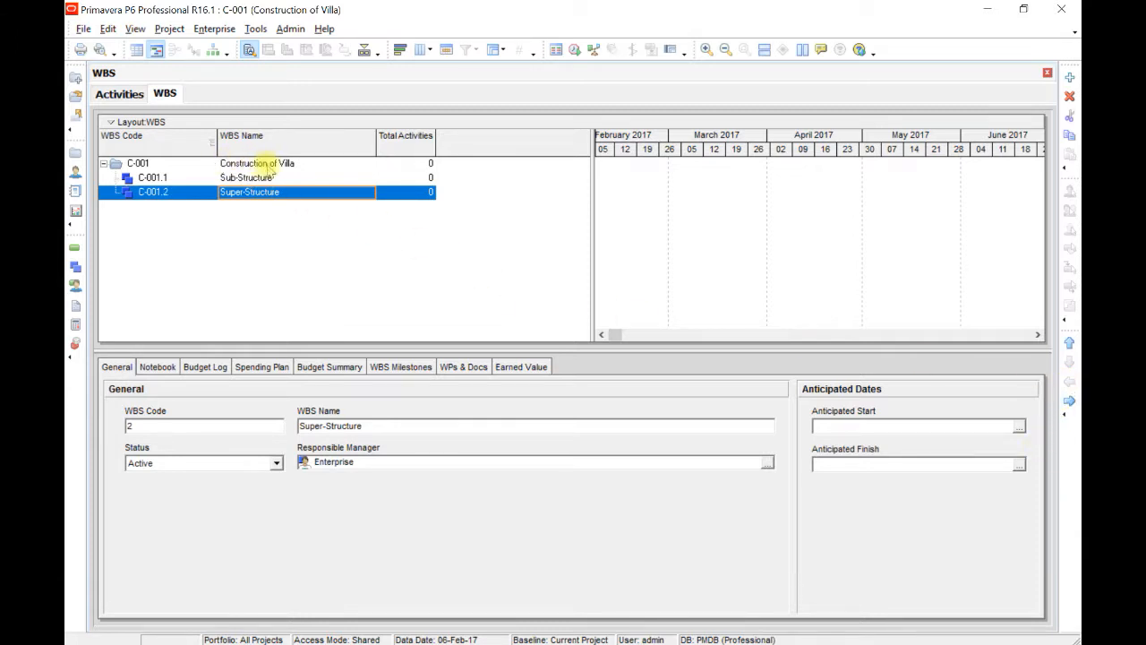
click(257, 163)
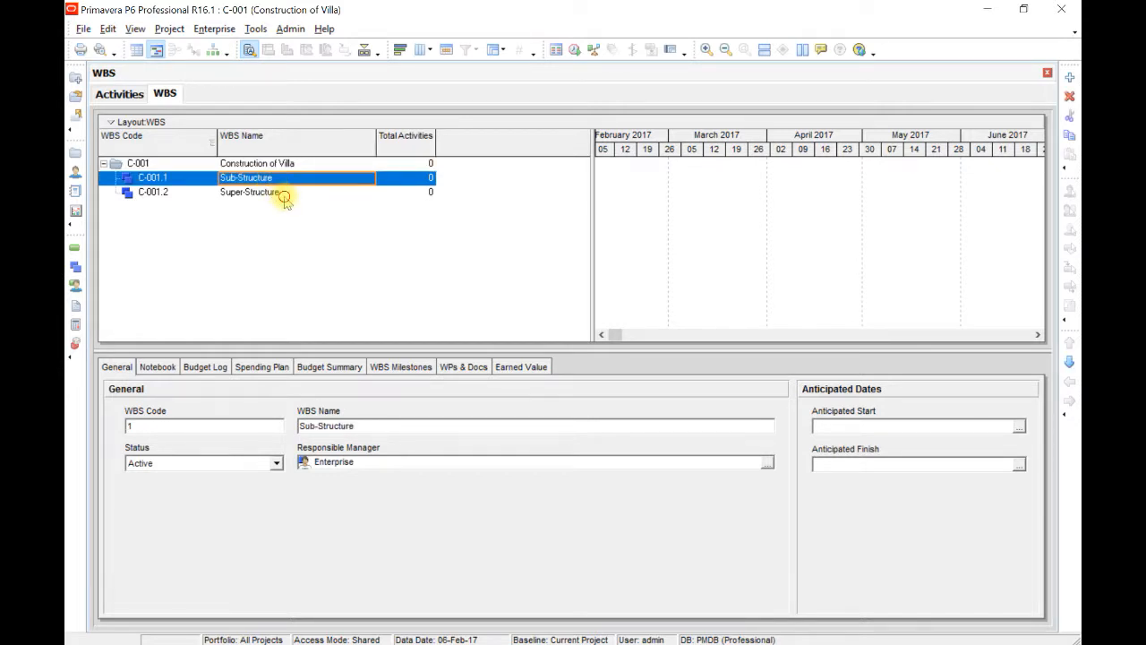
click(249, 191)
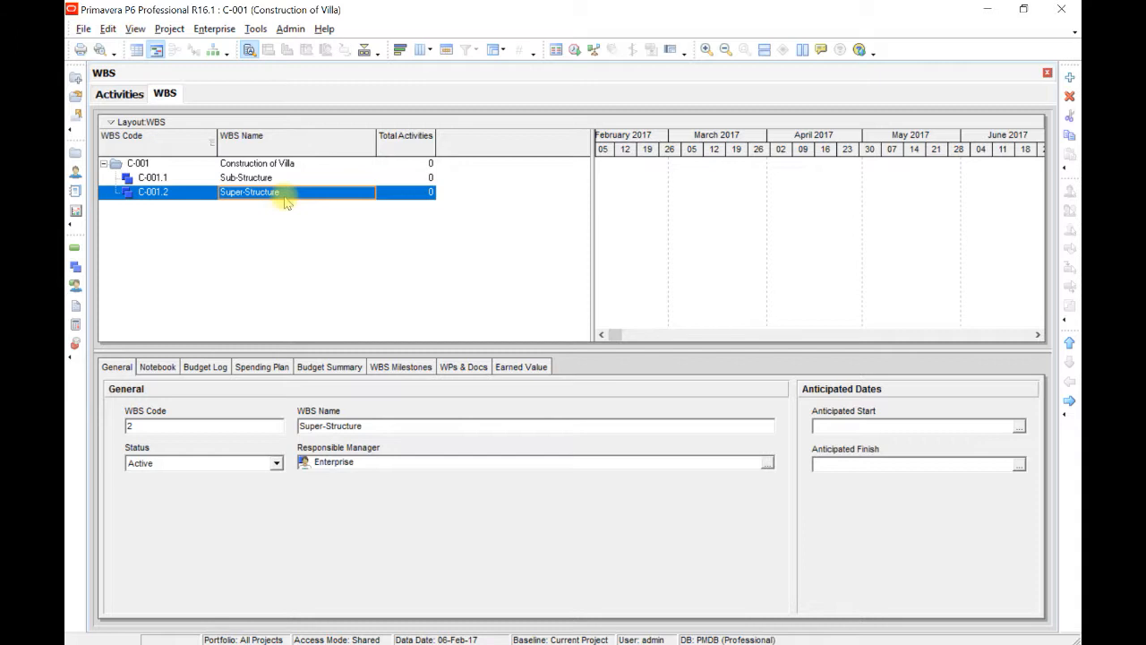
mouse_move(296, 234)
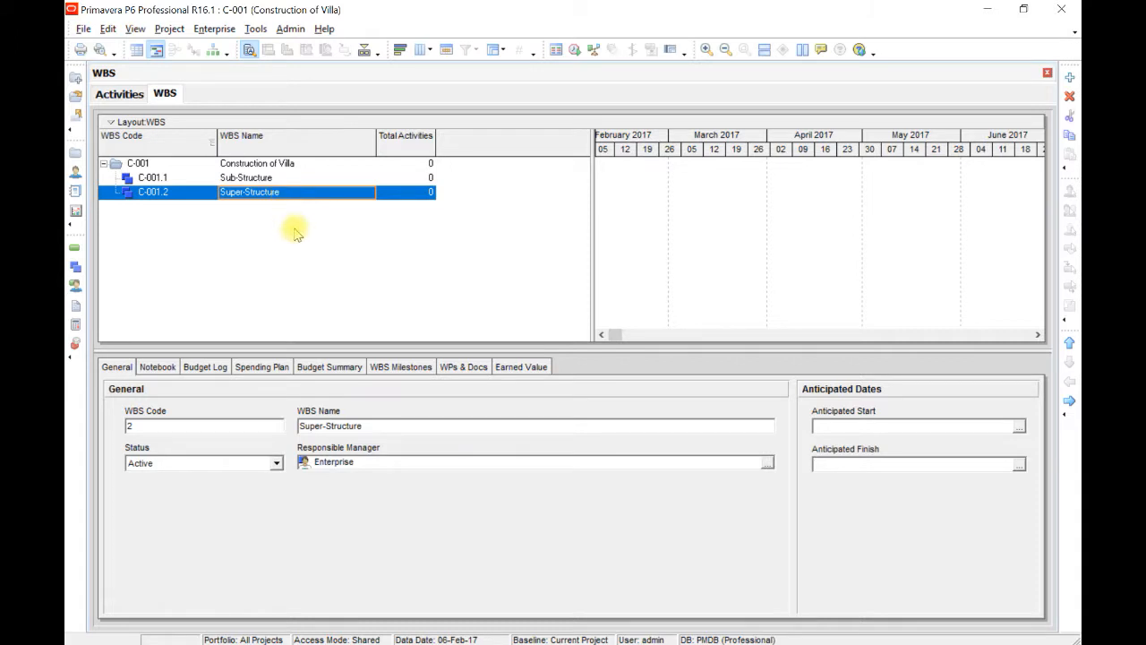
mouse_move(300, 278)
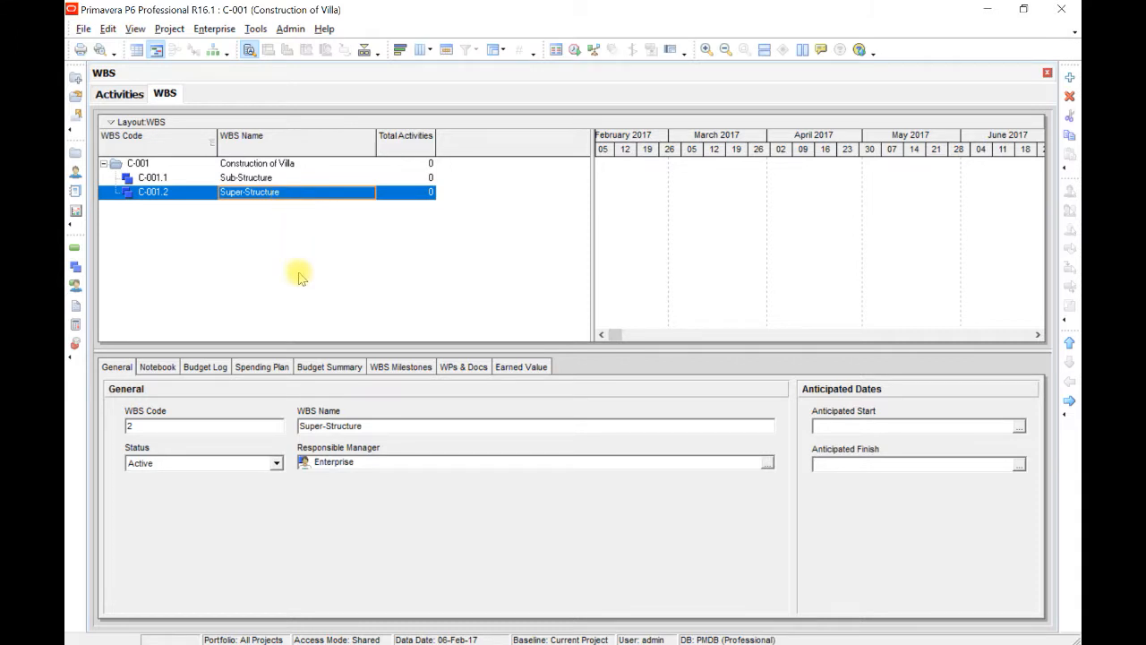
mouse_move(393, 490)
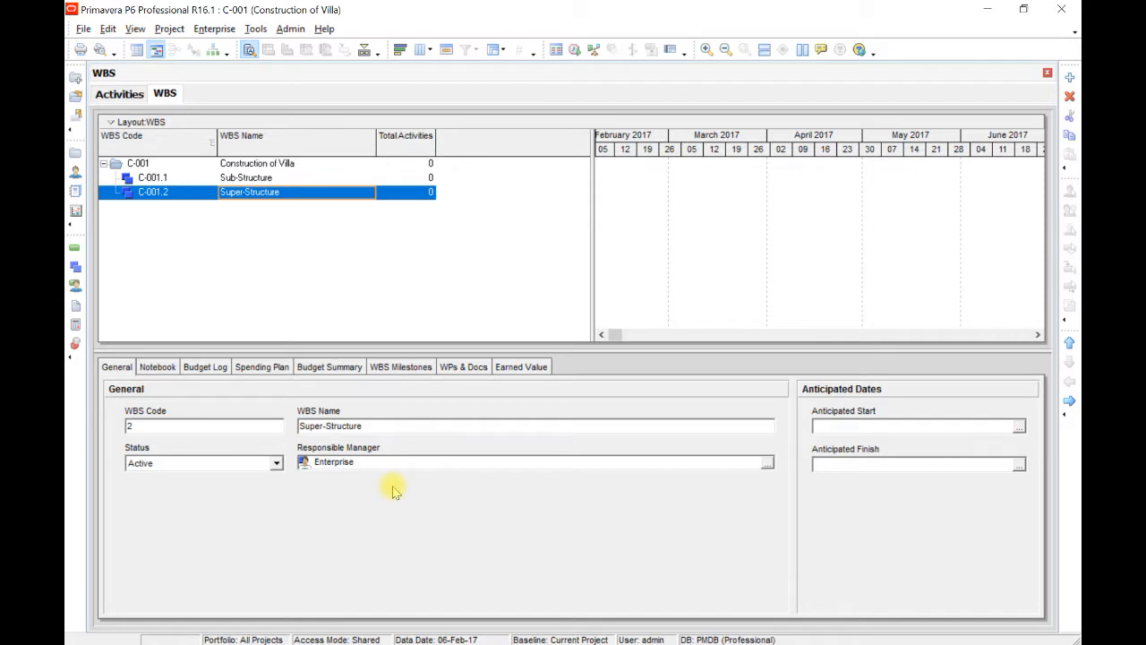
mouse_move(352, 222)
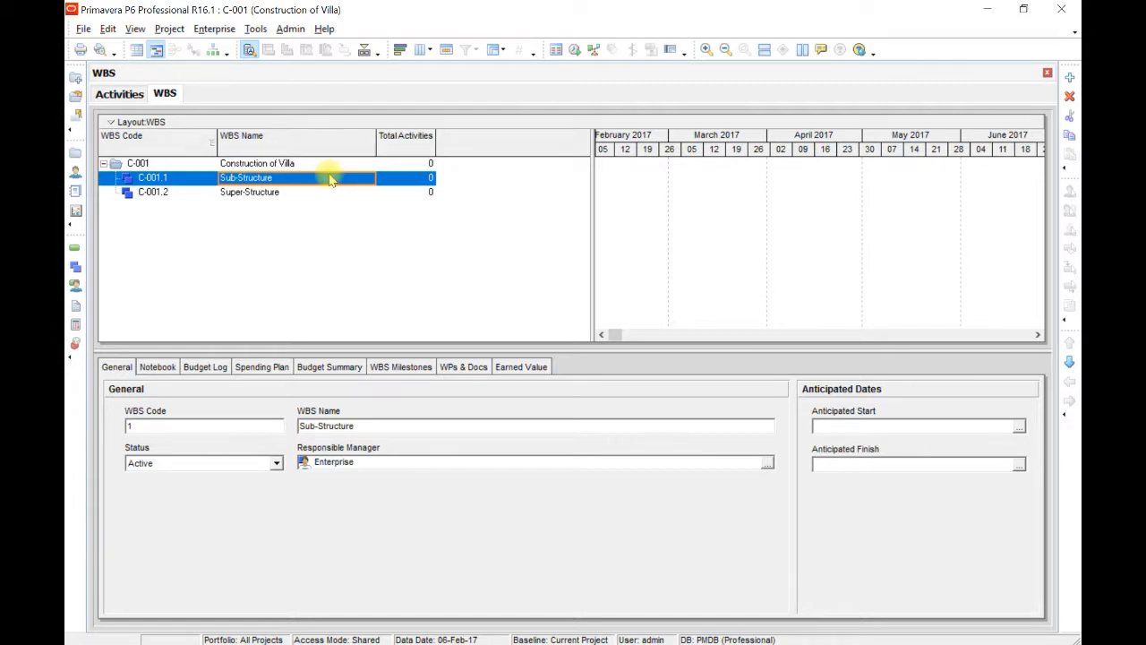
click(249, 192)
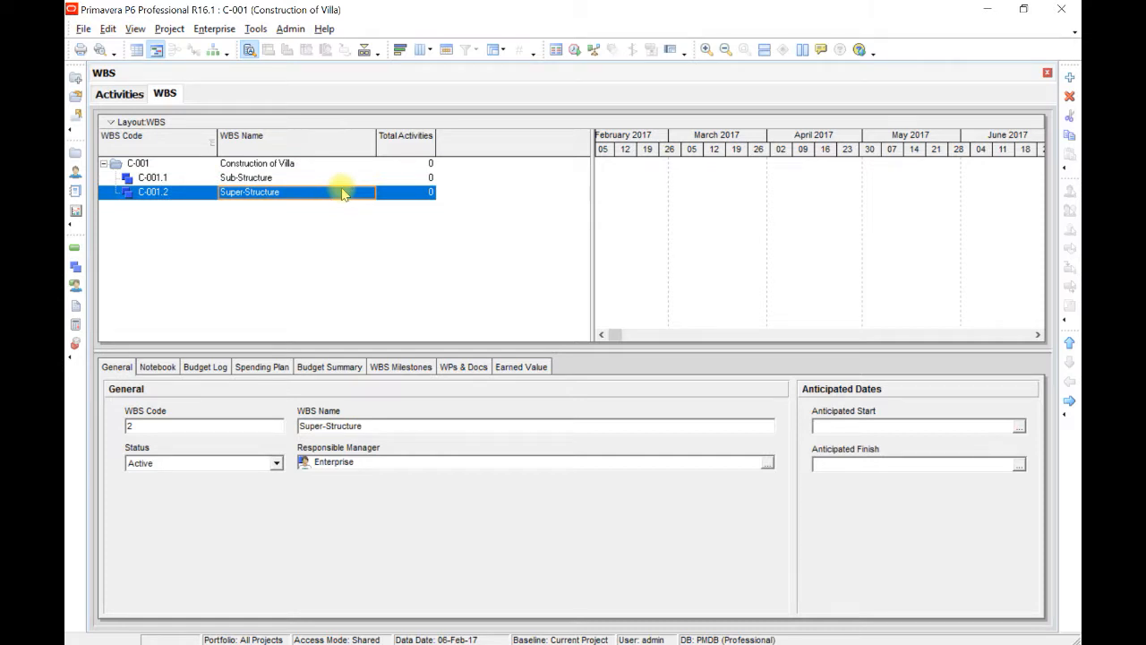
mouse_move(352, 228)
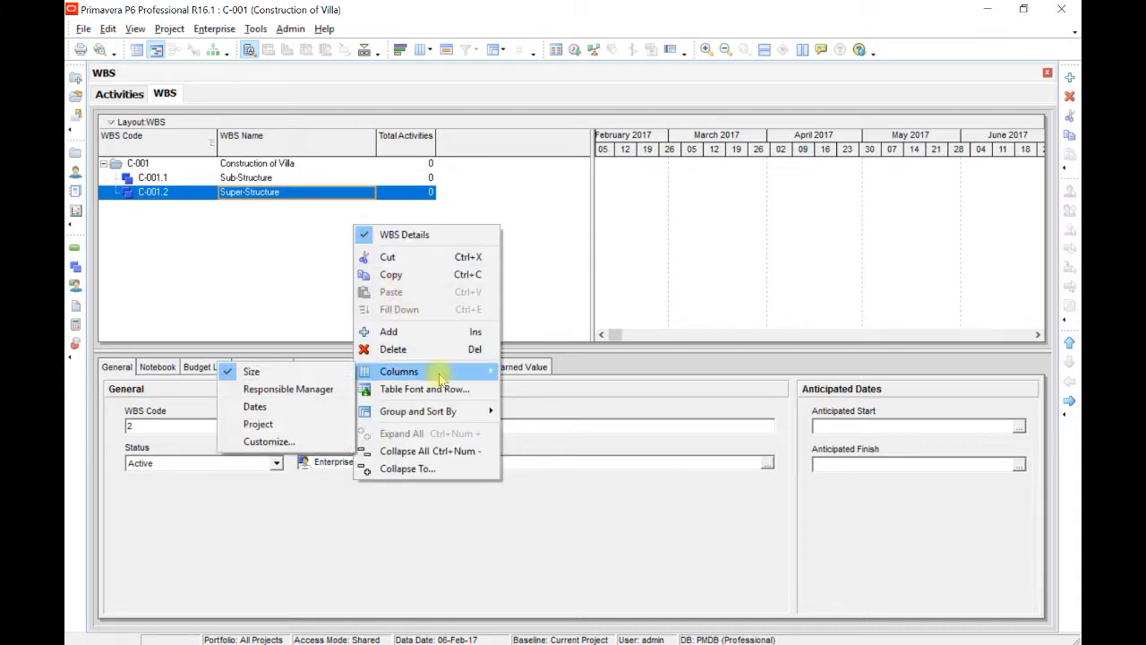
Open and cancel the WBS column settings, then open the column layout choices.
click(398, 371)
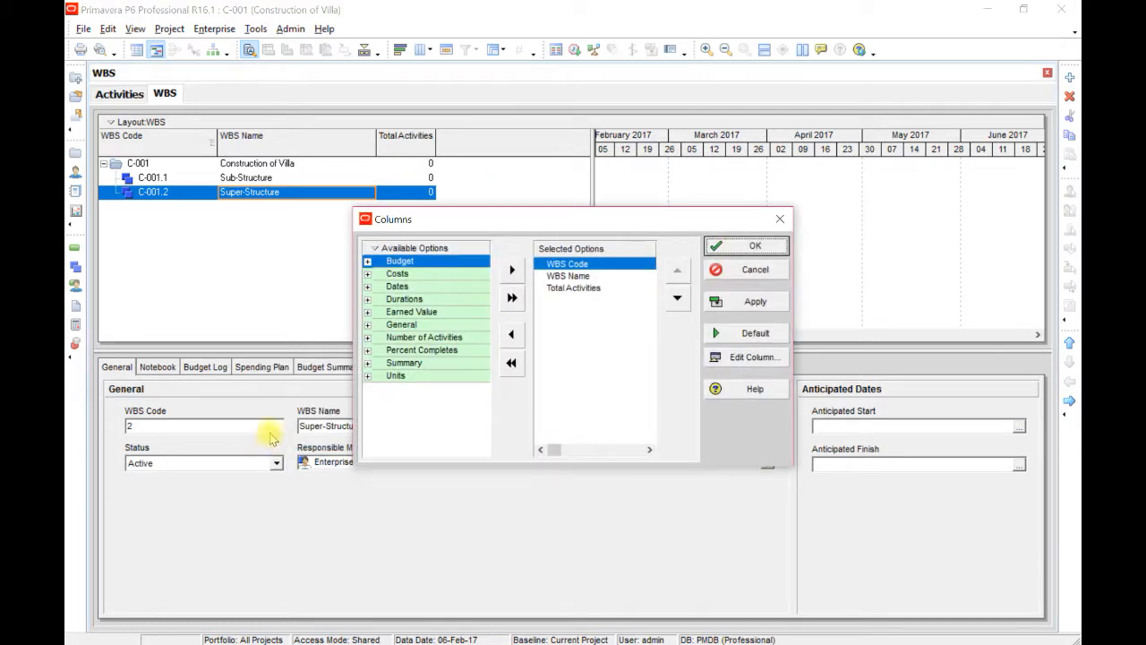
click(754, 245)
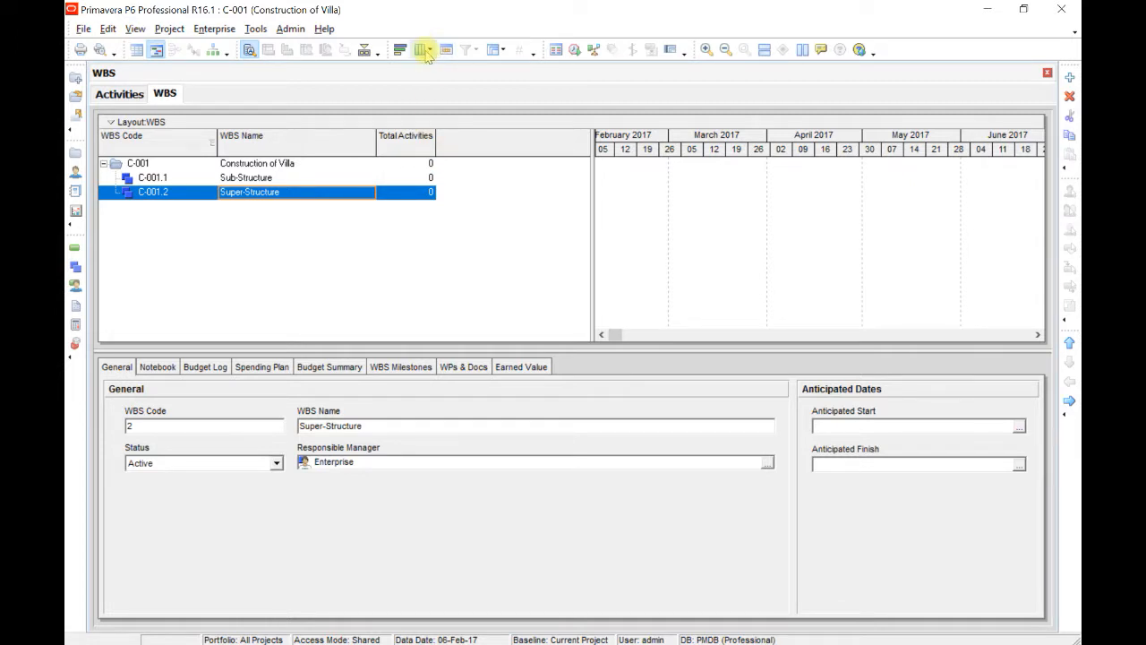
click(422, 49)
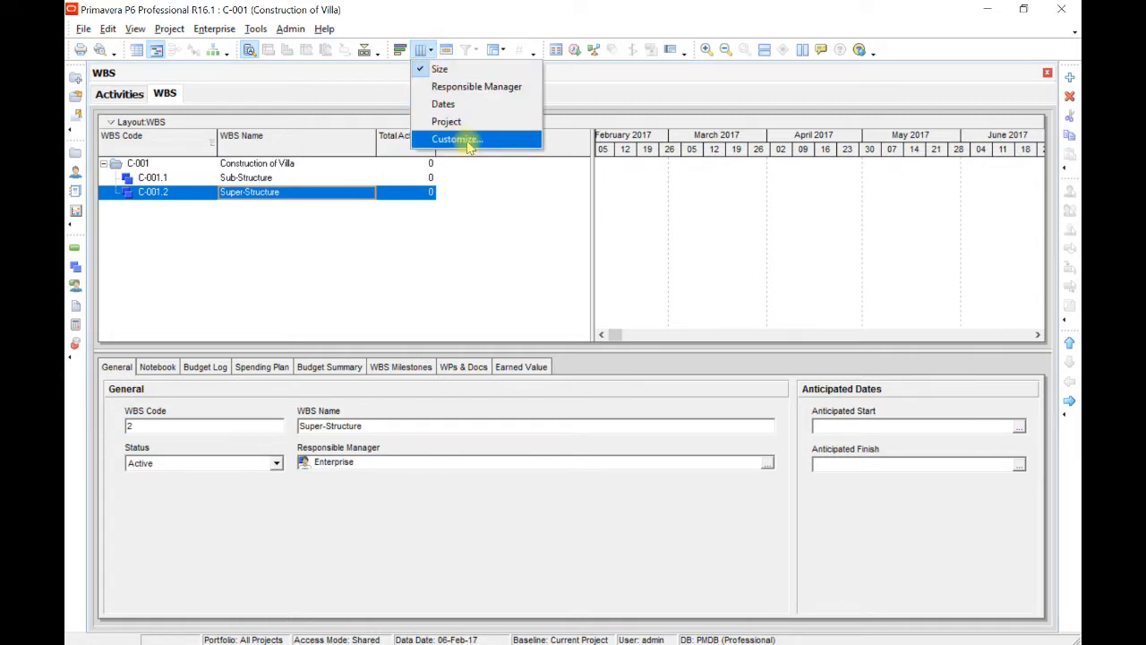